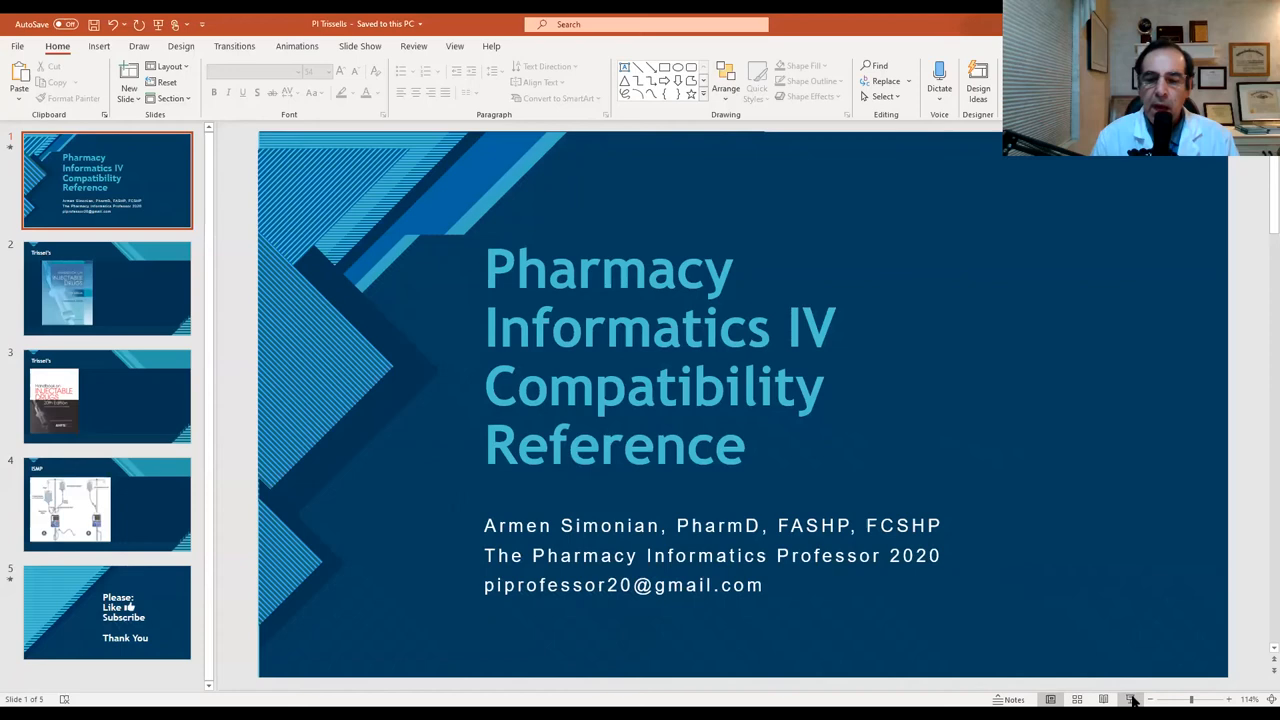
Start the slide show from the Trissel's Handbook on Injectable Drugs slide.
{"action": "left_click", "coordinate": [1133, 697]}
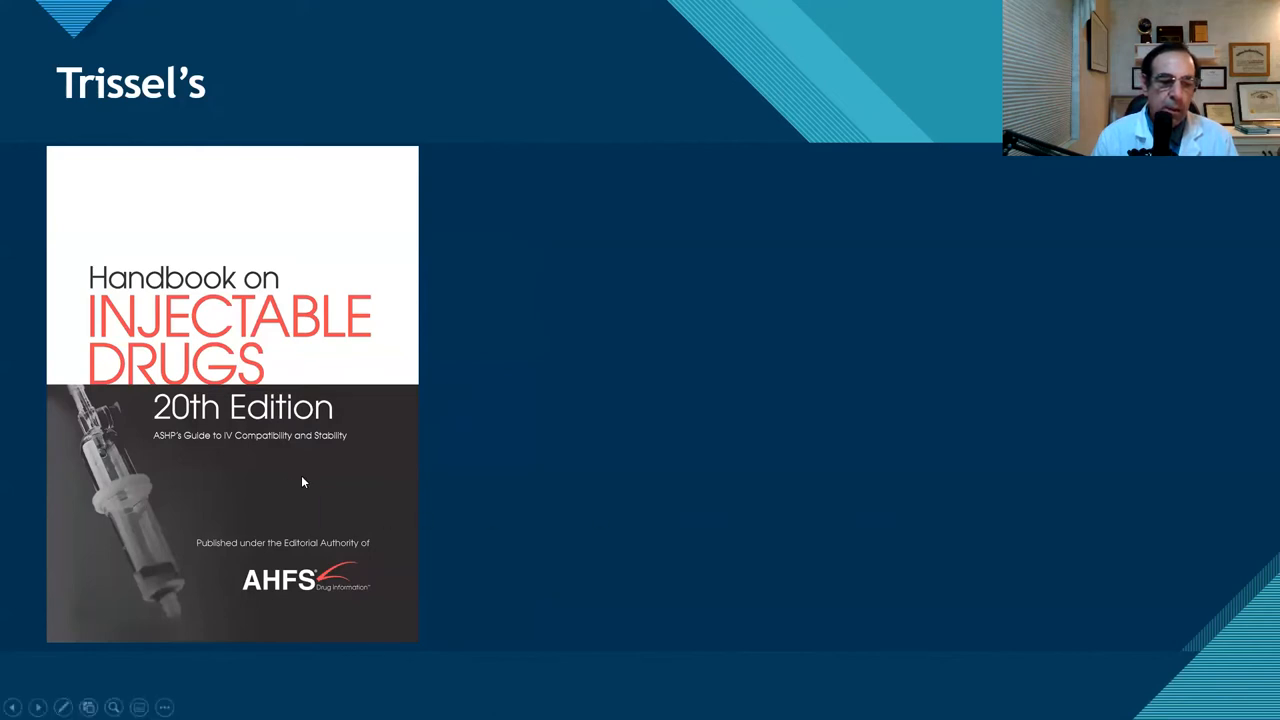
{"action": "mouse_move", "coordinate": [326, 606]}
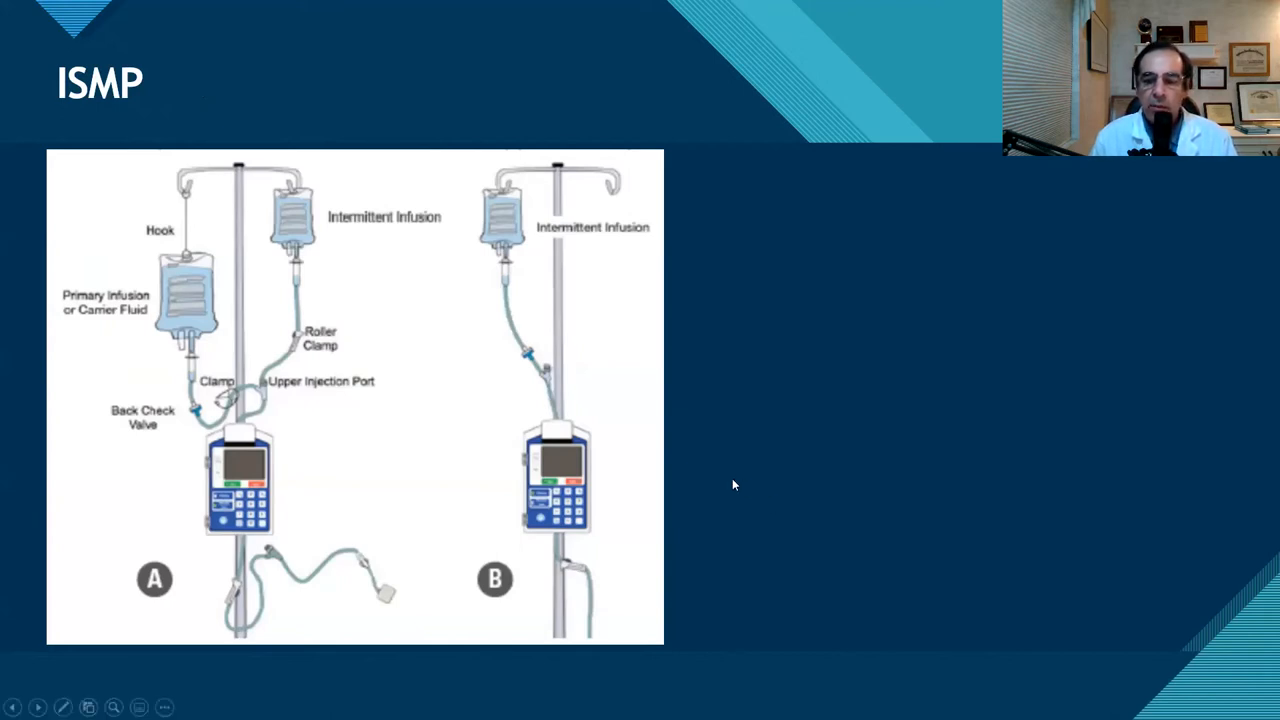
{"action": "mouse_move", "coordinate": [759, 488]}
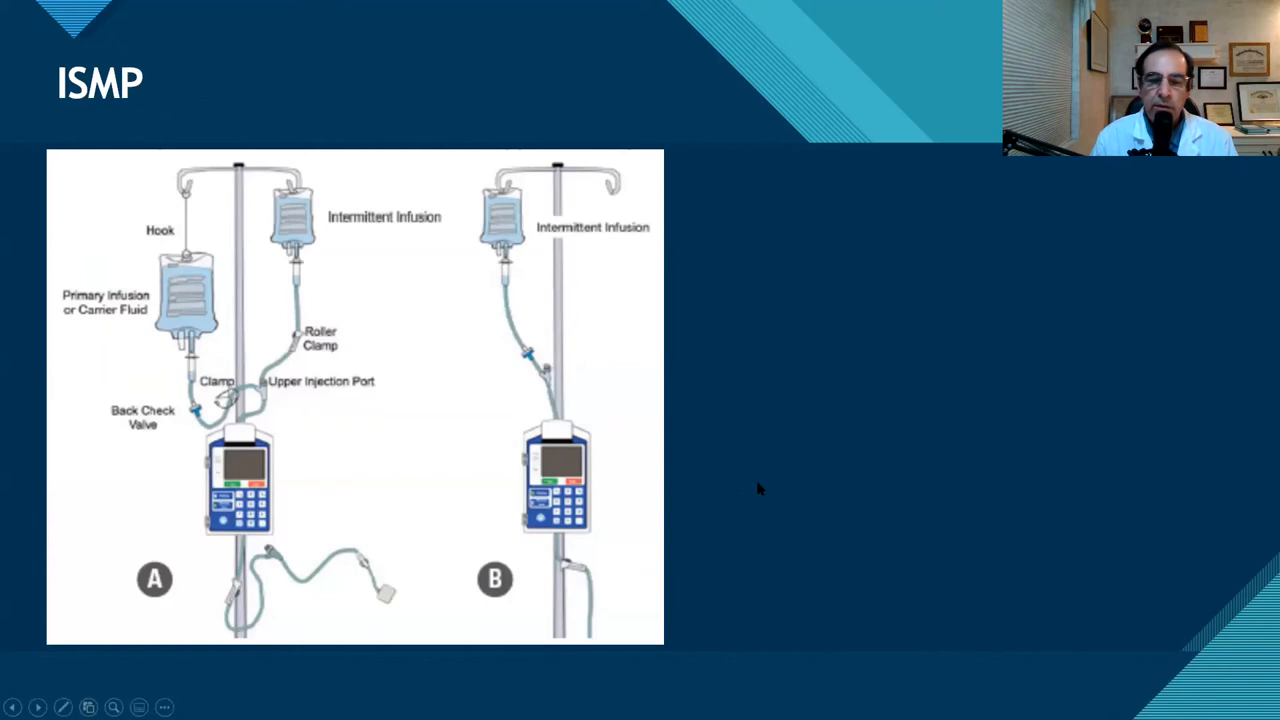
{"action": "mouse_move", "coordinate": [779, 501]}
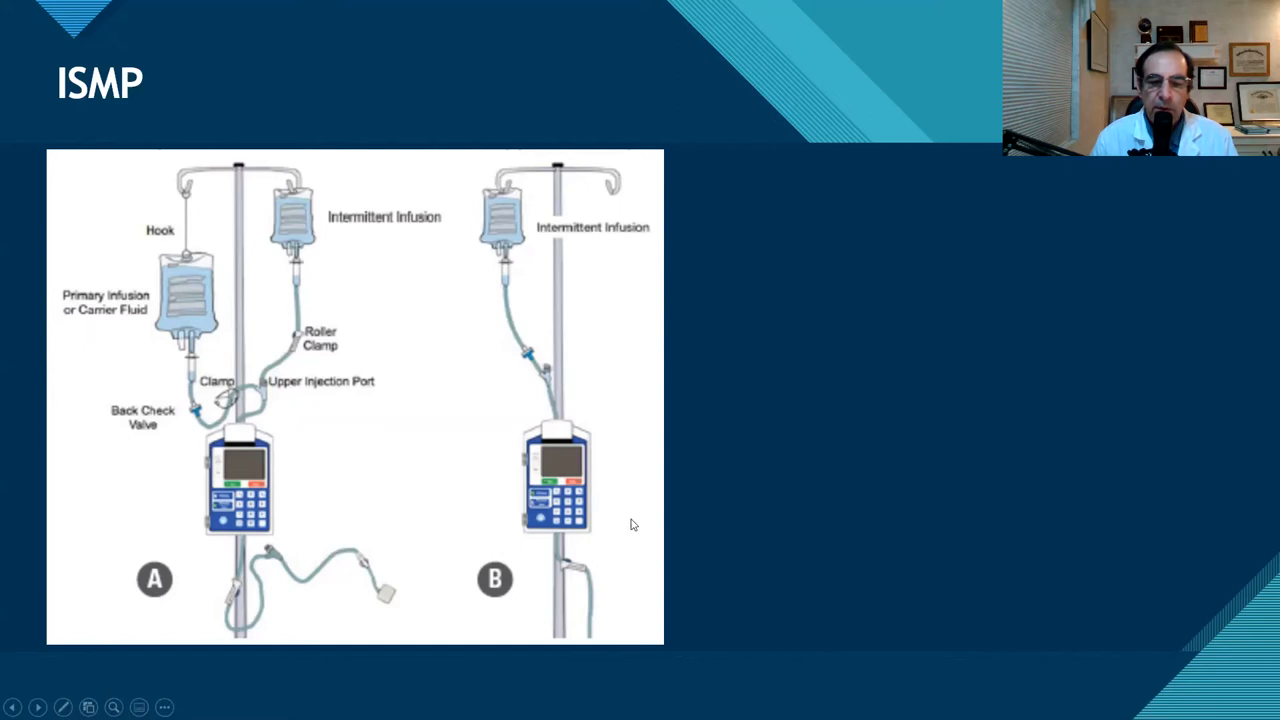
{"action": "mouse_move", "coordinate": [723, 519]}
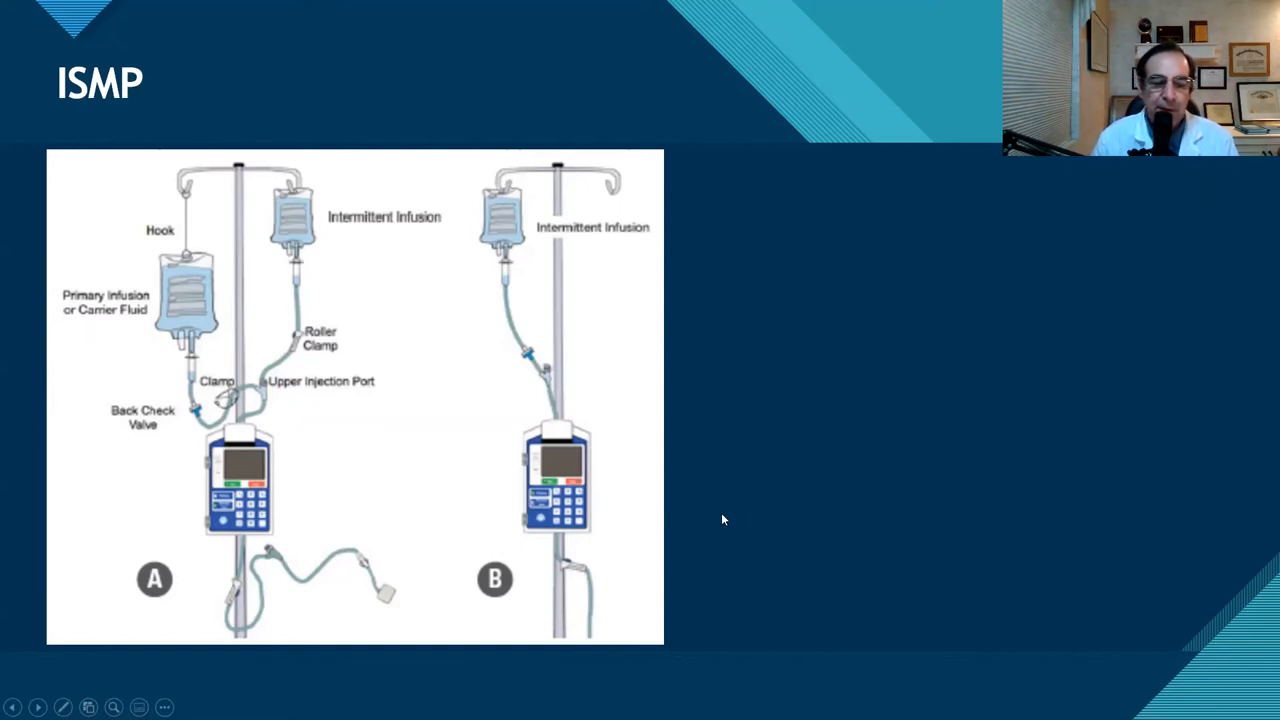
{"action": "mouse_move", "coordinate": [1006, 372]}
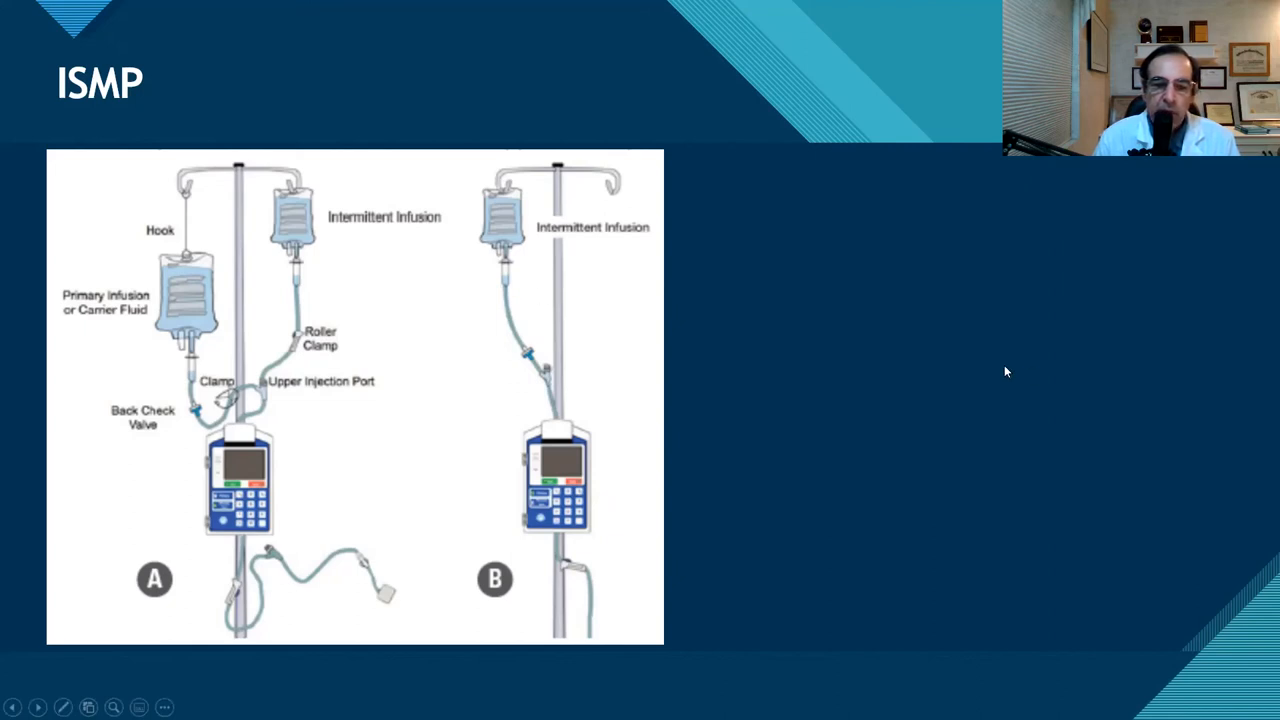